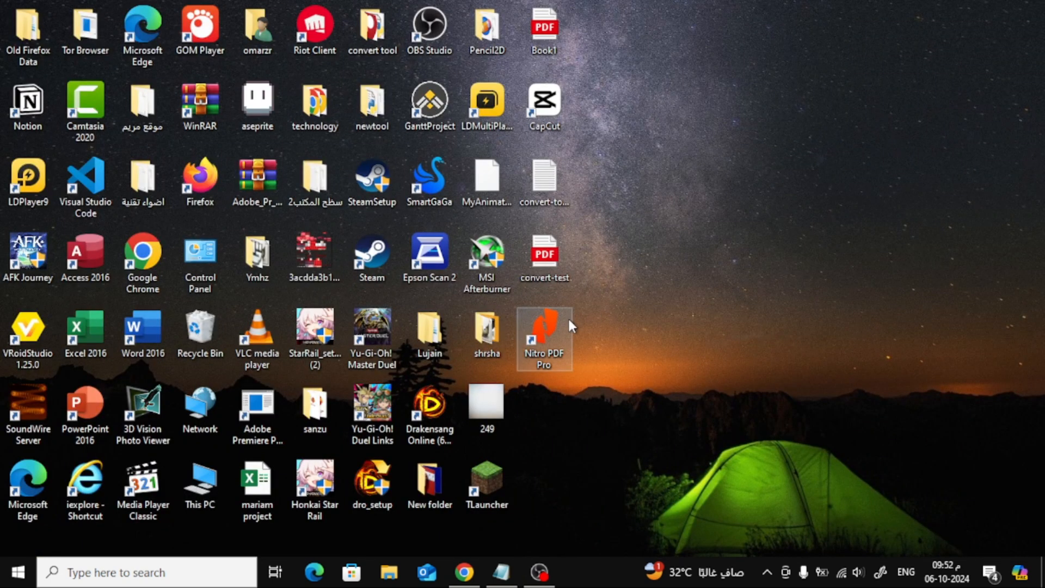
# Step: Launch Nitro PDF Pro from its desktop shortcut
pyautogui.doubleClick(544, 330)
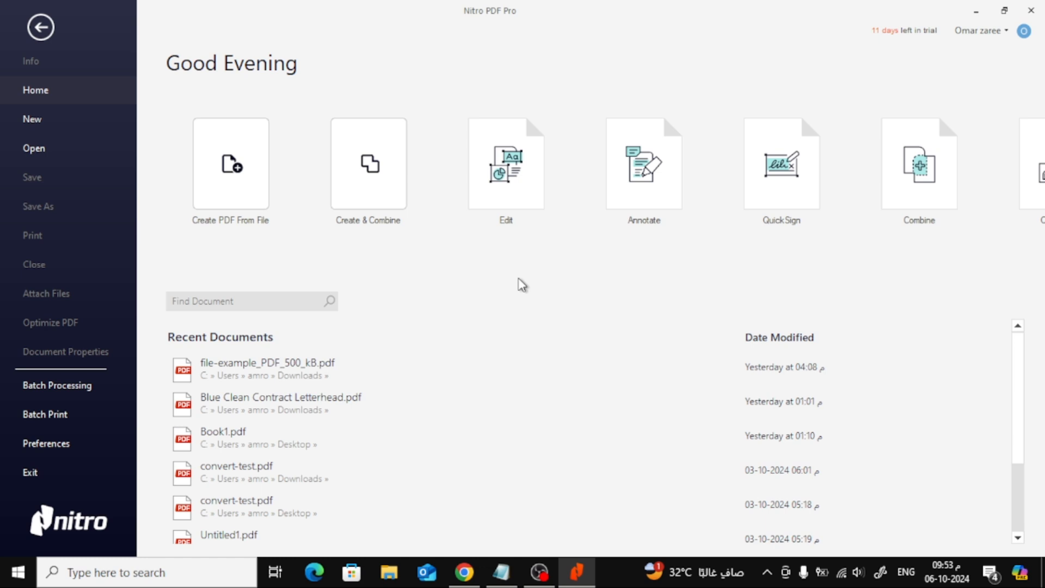
pyautogui.moveTo(431, 355)
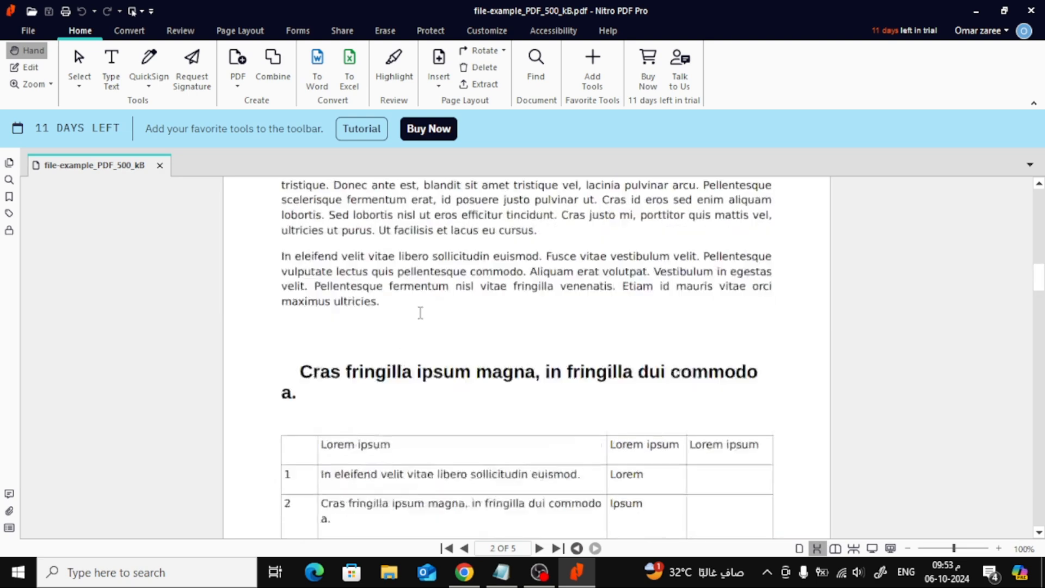
# Step: Open the PDF, show the Pages panel and shrink thumbnails twice so all five fit
pyautogui.click(454, 548)
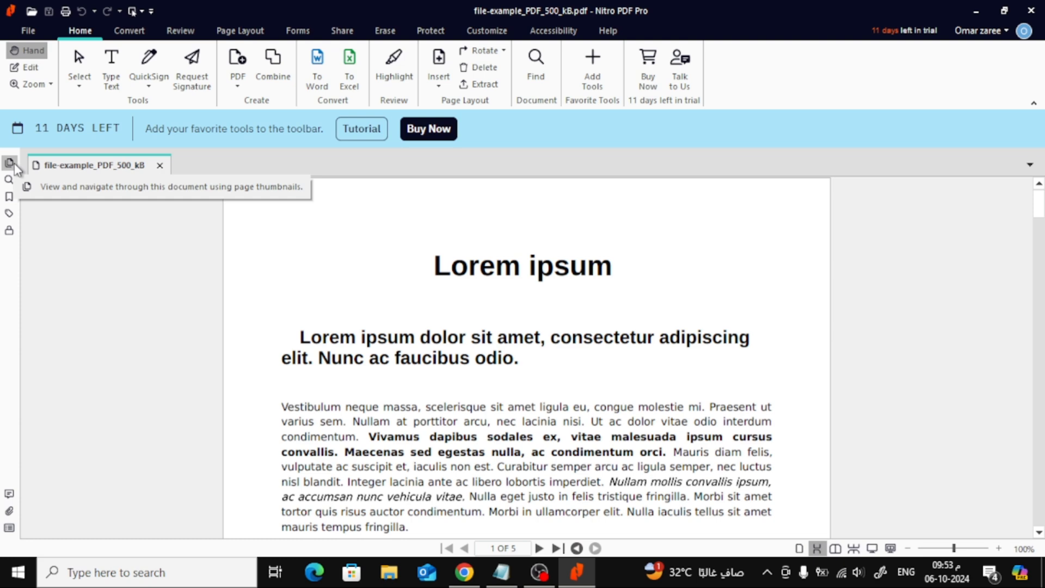
pyautogui.click(7, 163)
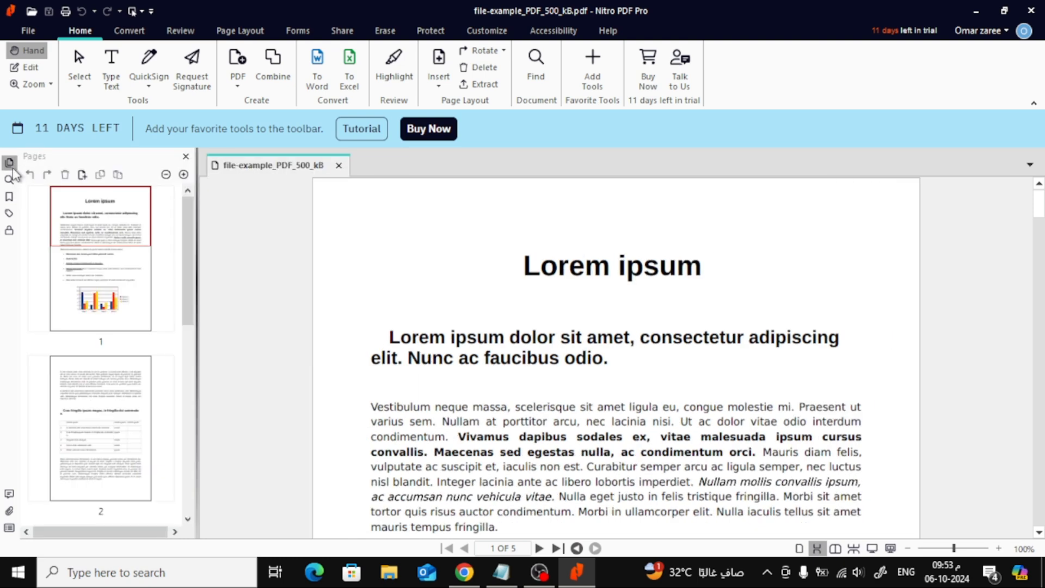
pyautogui.moveTo(164, 175)
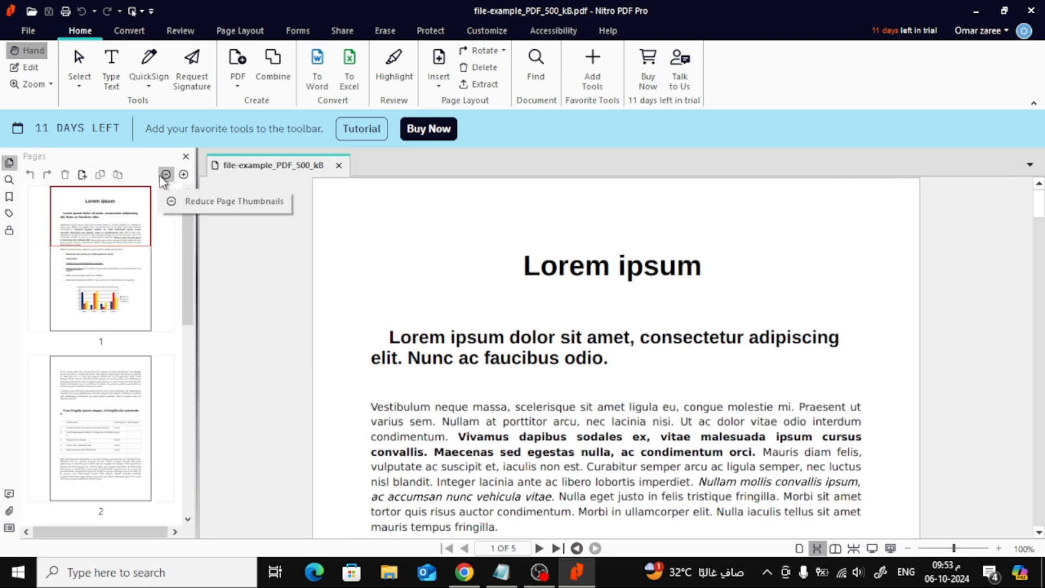
pyautogui.click(166, 173)
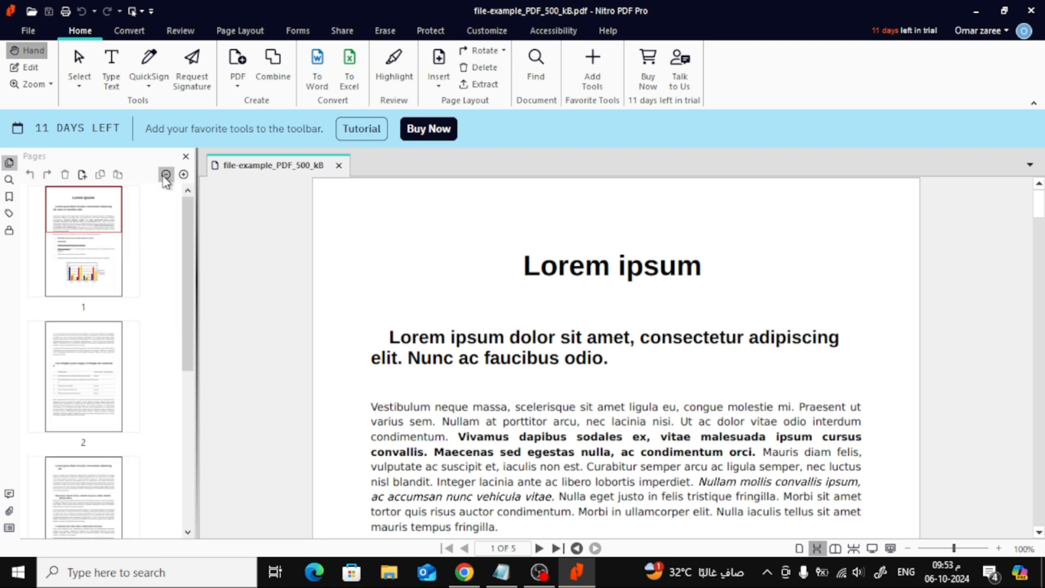
pyautogui.click(162, 174)
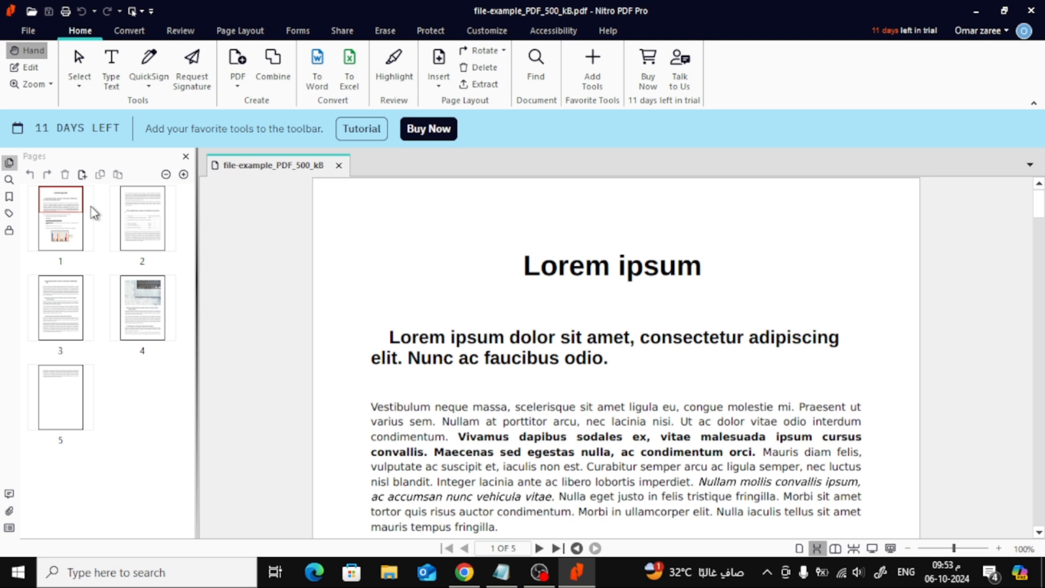
# Step: Select page thumbnails and move the laptop-photo page to the last position
pyautogui.click(60, 218)
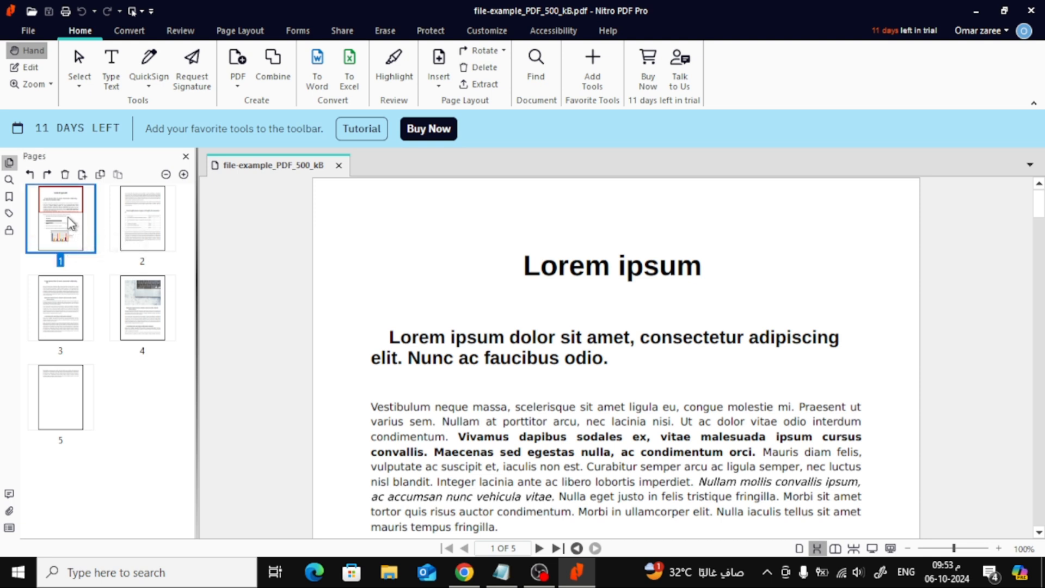
pyautogui.moveTo(140, 254)
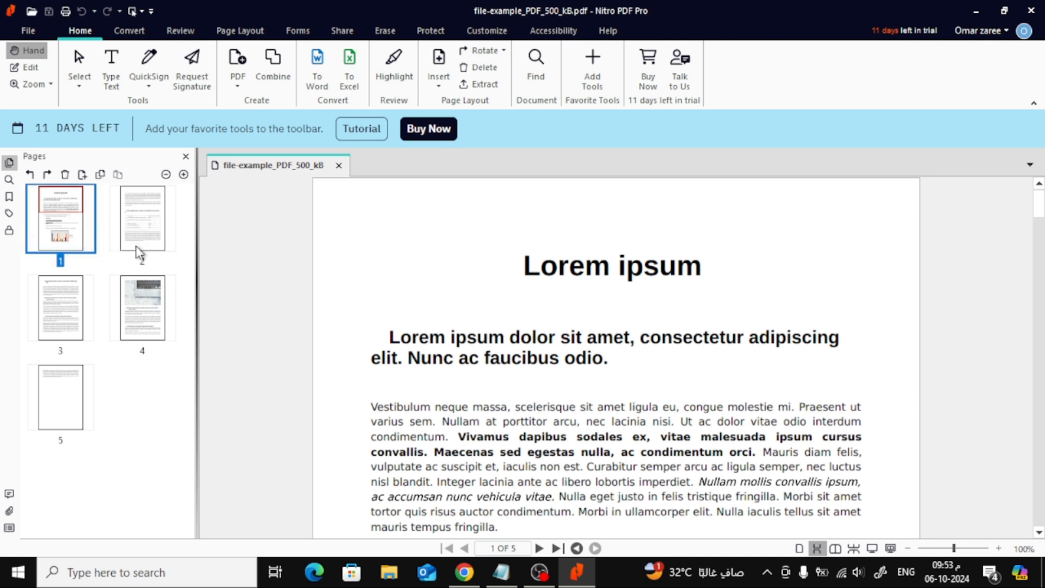
pyautogui.click(142, 218)
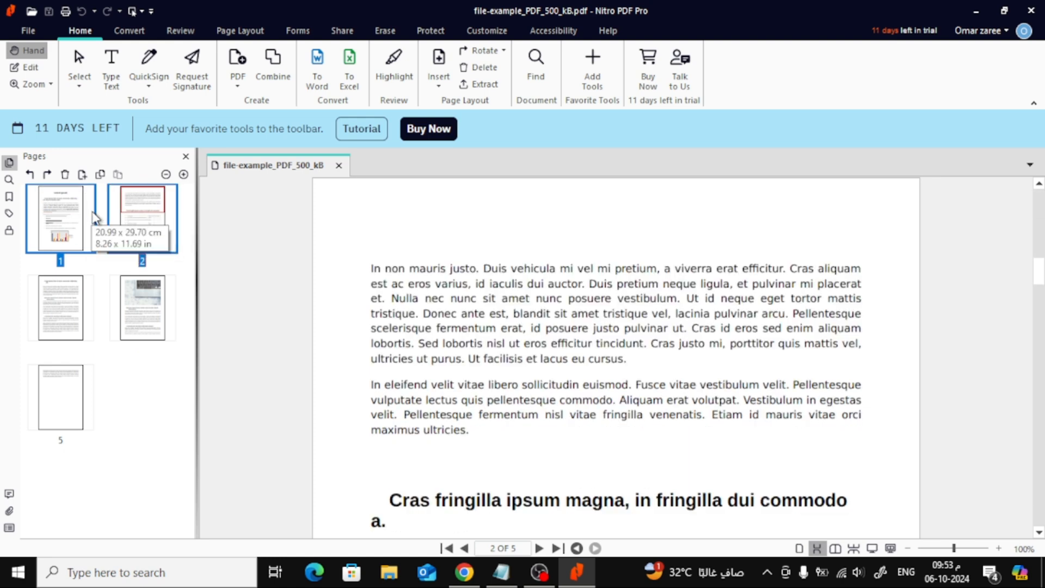
pyautogui.click(141, 218)
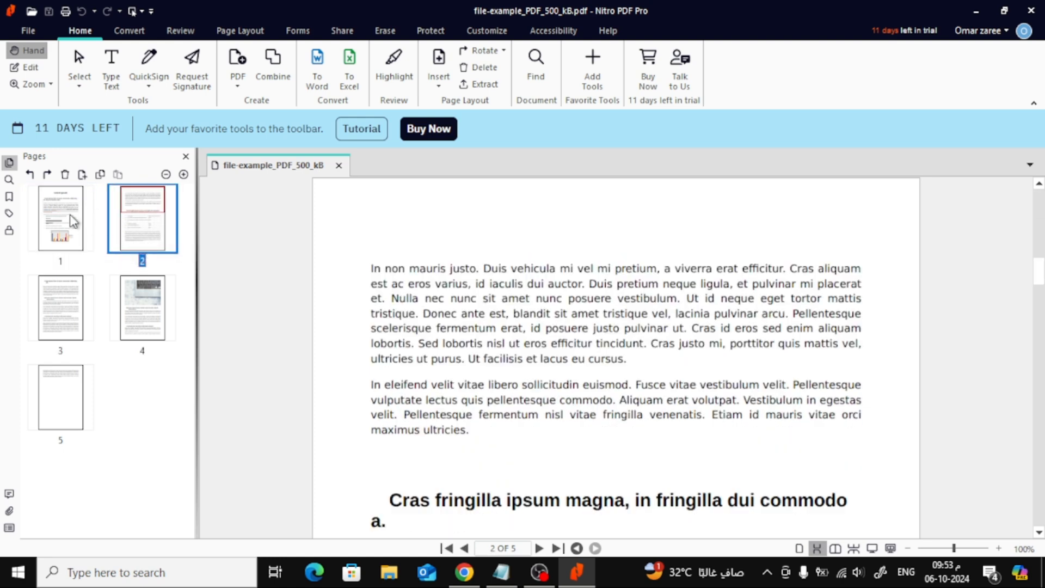
pyautogui.click(61, 218)
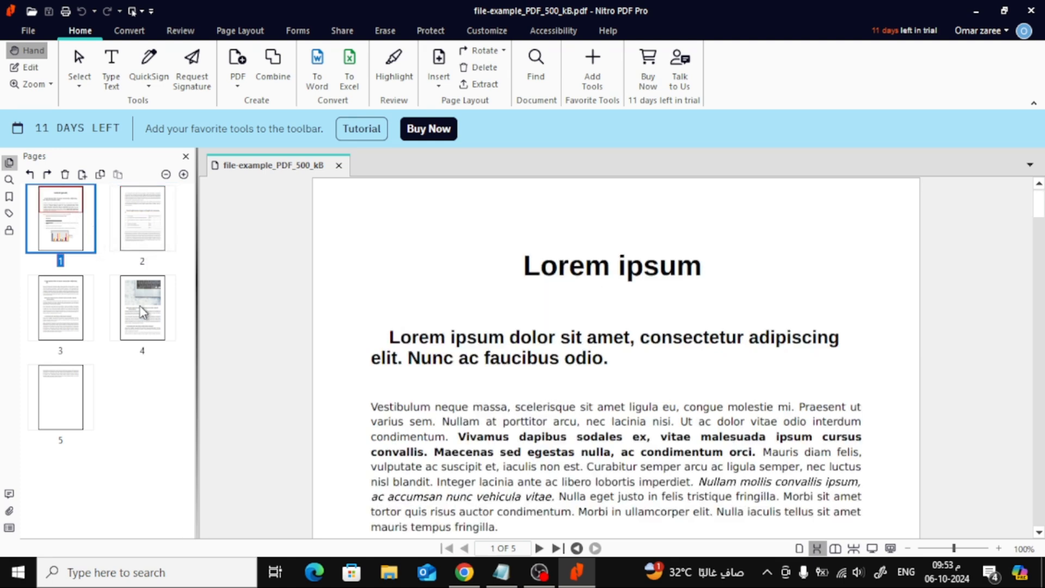
pyautogui.click(142, 306)
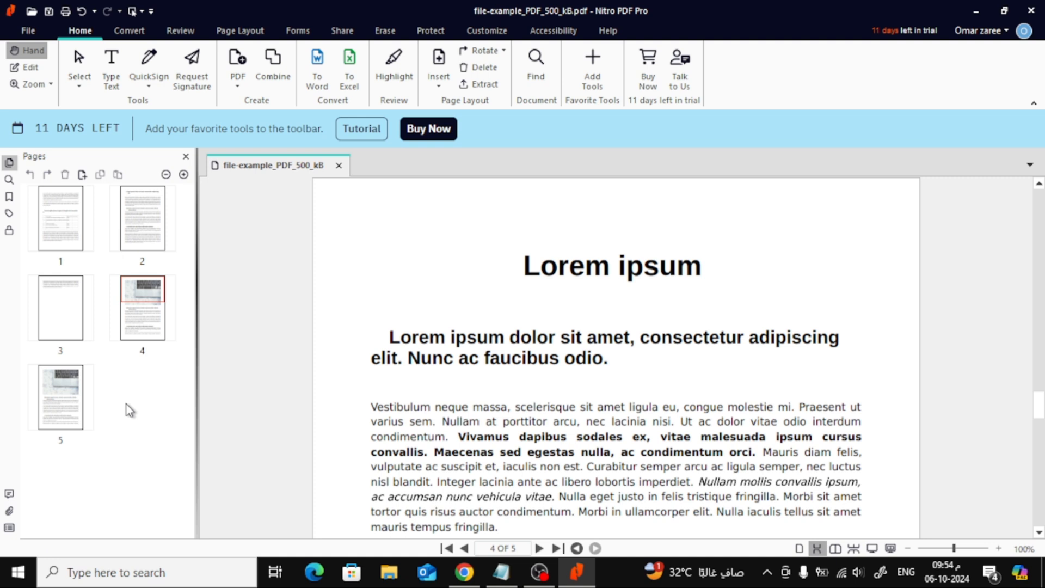
pyautogui.moveTo(139, 381)
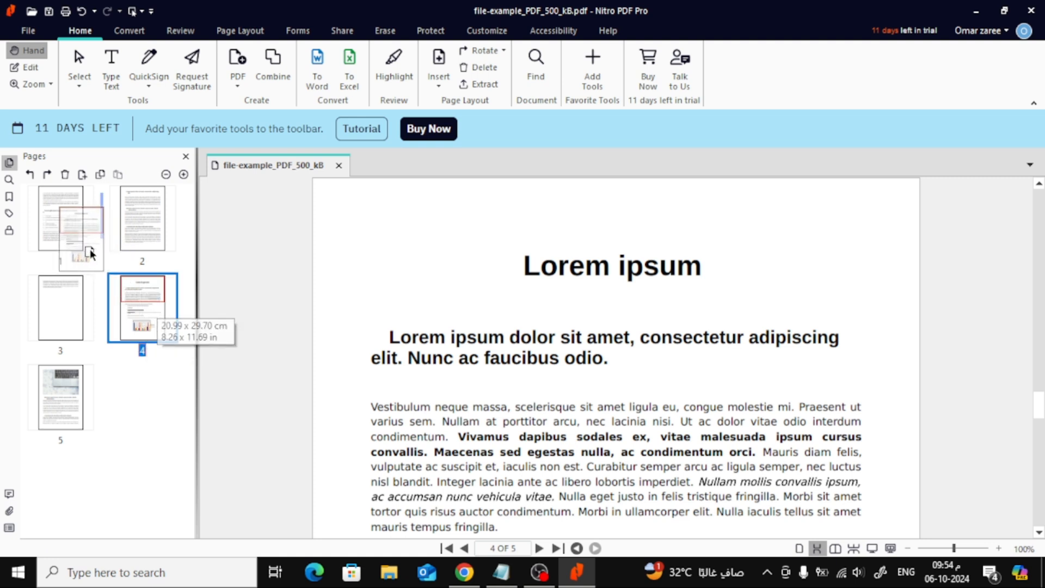
# Step: Check pages 1, 3 and 5, confirming the laptop photo is now page 5
pyautogui.click(60, 217)
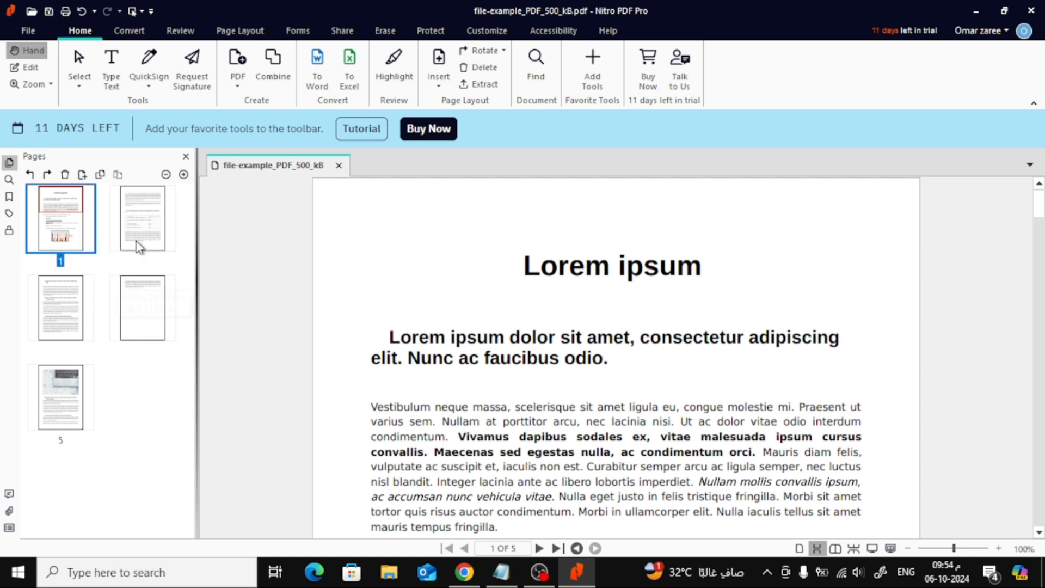
pyautogui.click(61, 308)
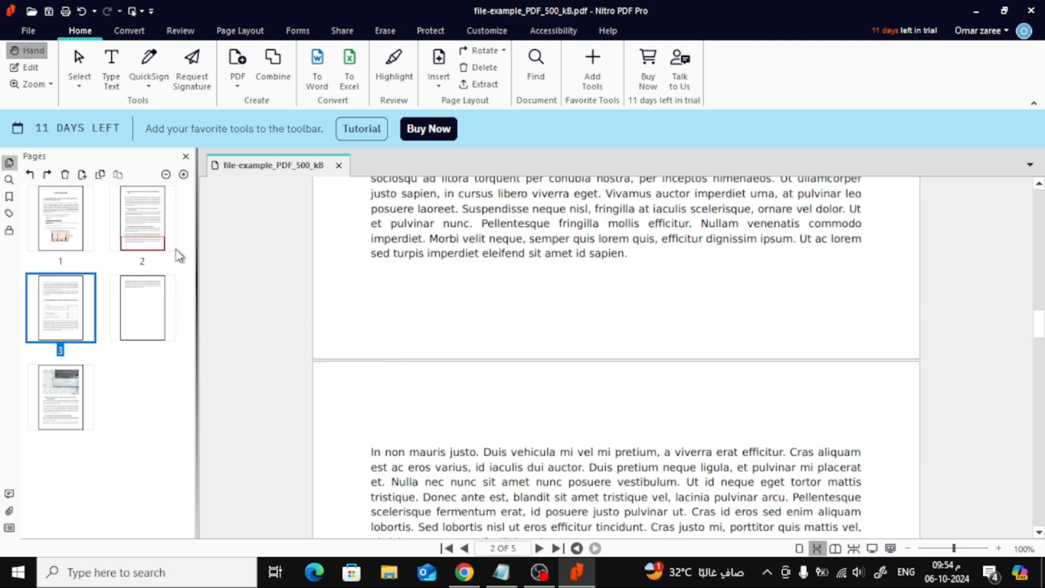
pyautogui.scroll(-3)
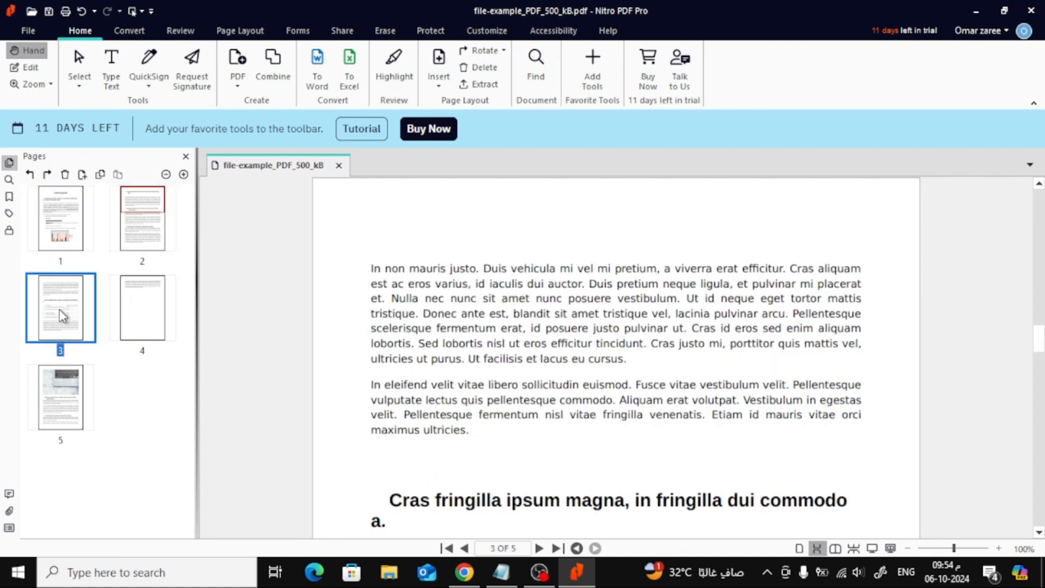
pyautogui.click(62, 399)
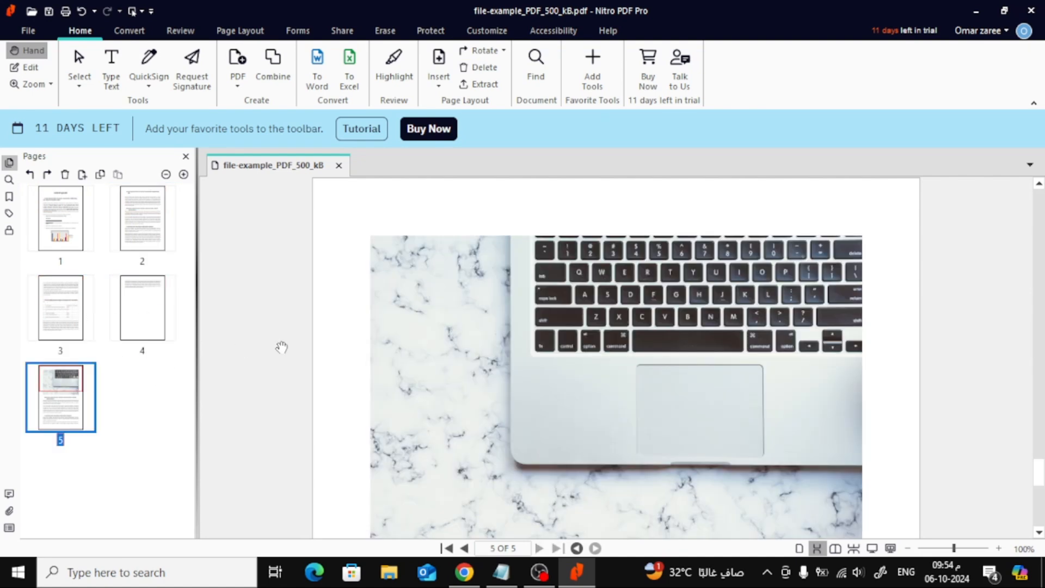